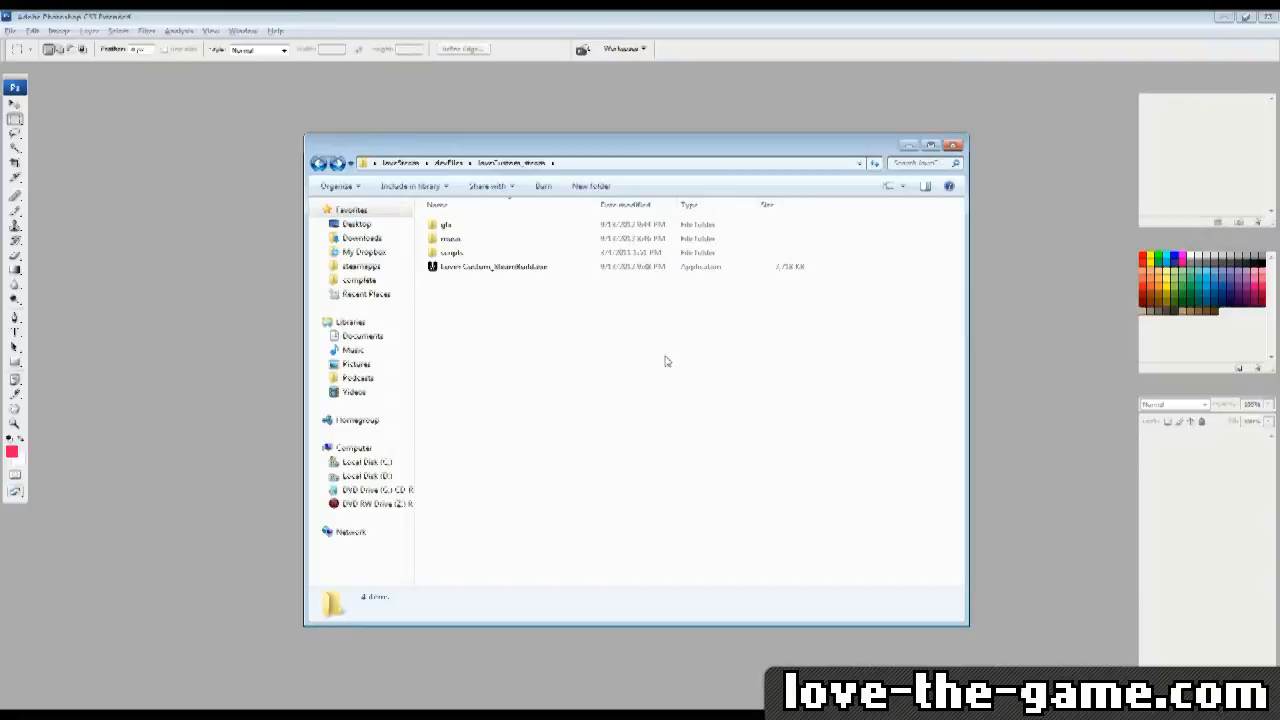
pyautogui.moveTo(563, 290)
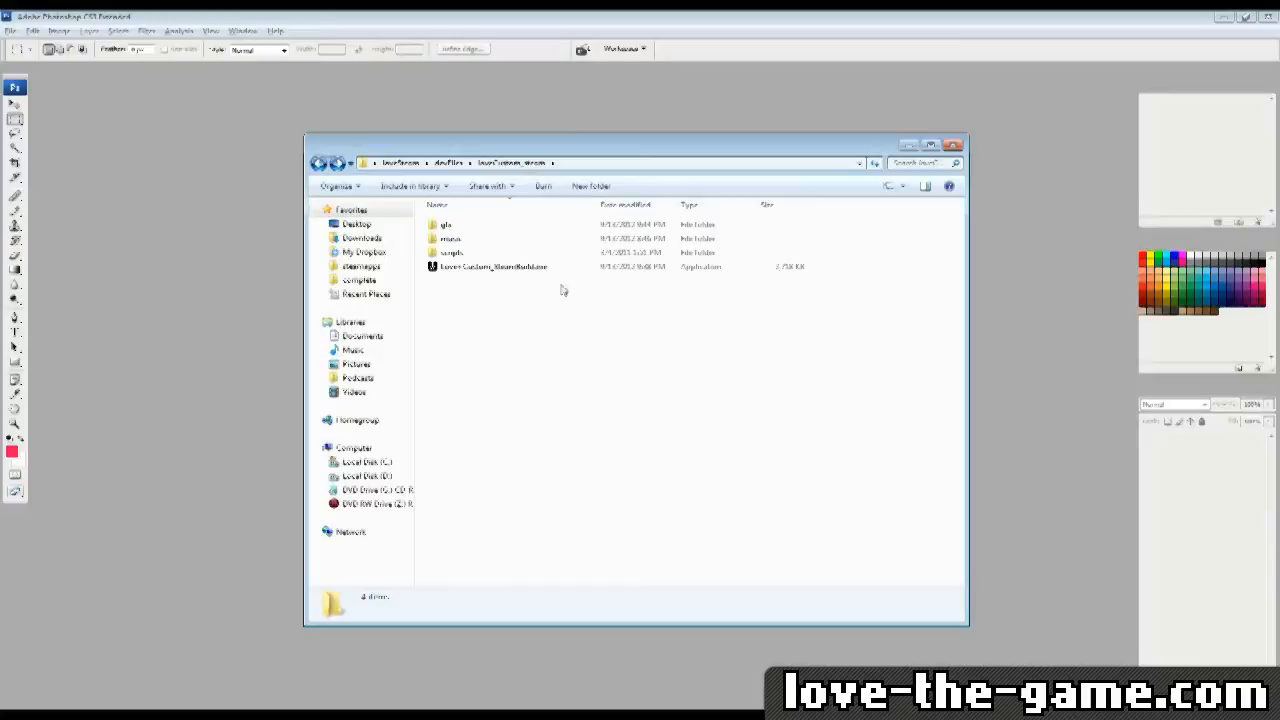
# Open the gfx folder of the custom level in Windows Explorer
pyautogui.click(493, 266)
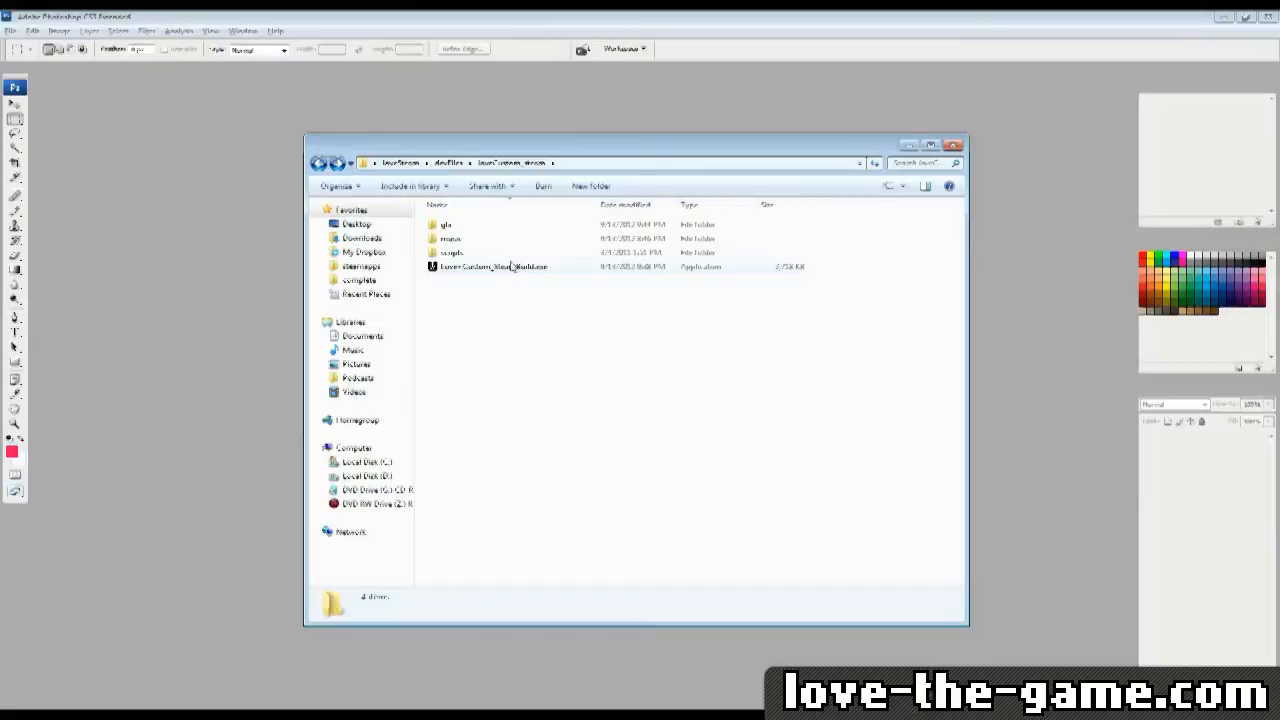
pyautogui.doubleClick(447, 224)
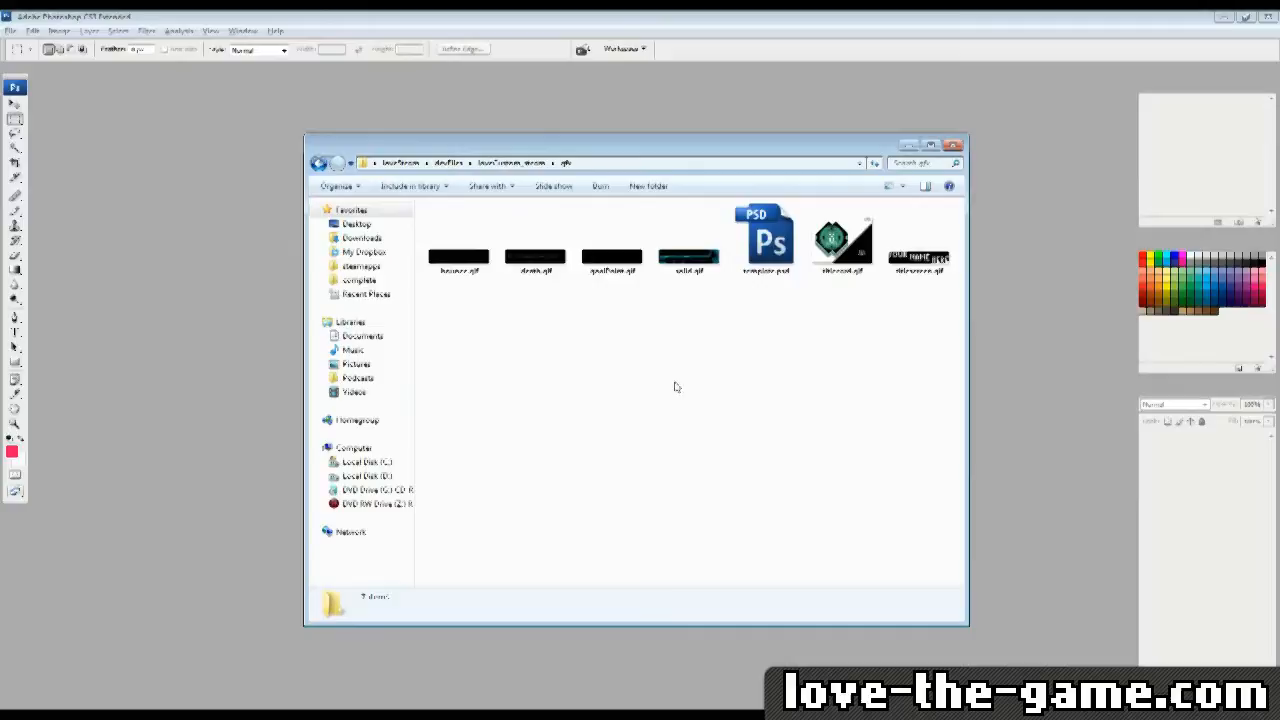
# Open template.psd in Photoshop to see the level and its GIF layers
pyautogui.doubleClick(765, 235)
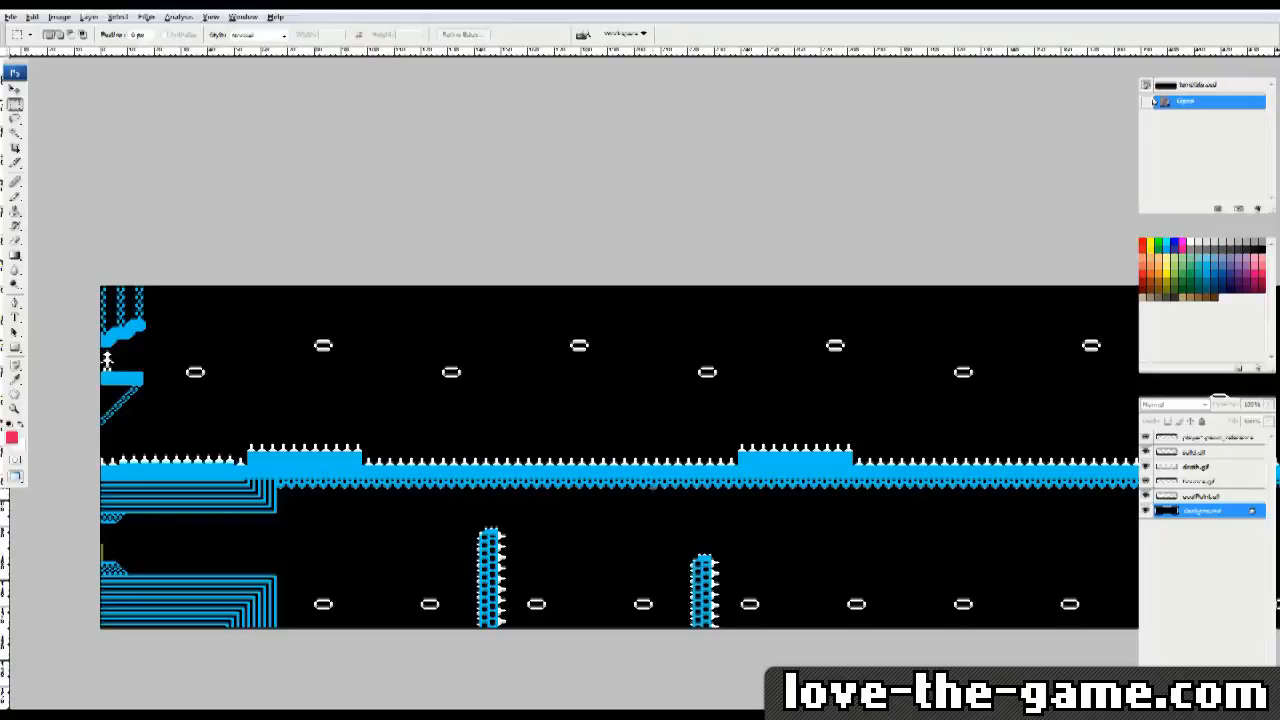
pyautogui.click(1200, 452)
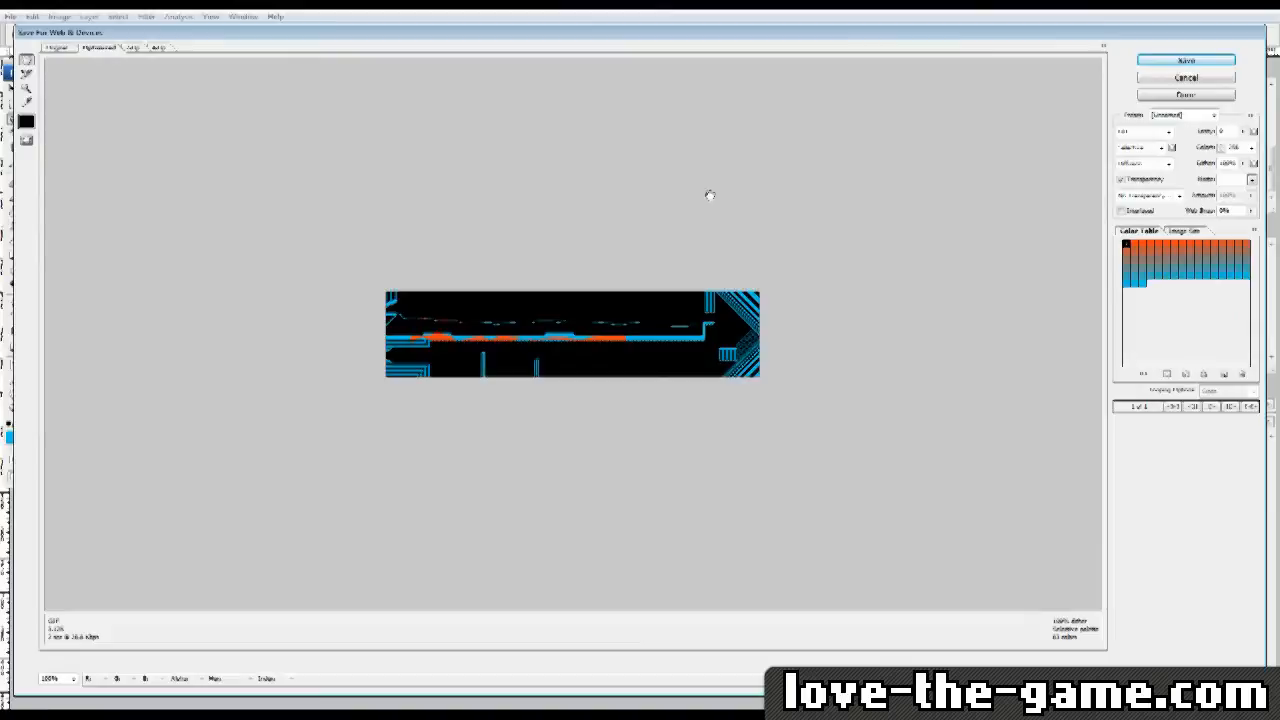
# Begin saving the optimized GIF into gfx, picking death.gif as the file name
pyautogui.click(1185, 60)
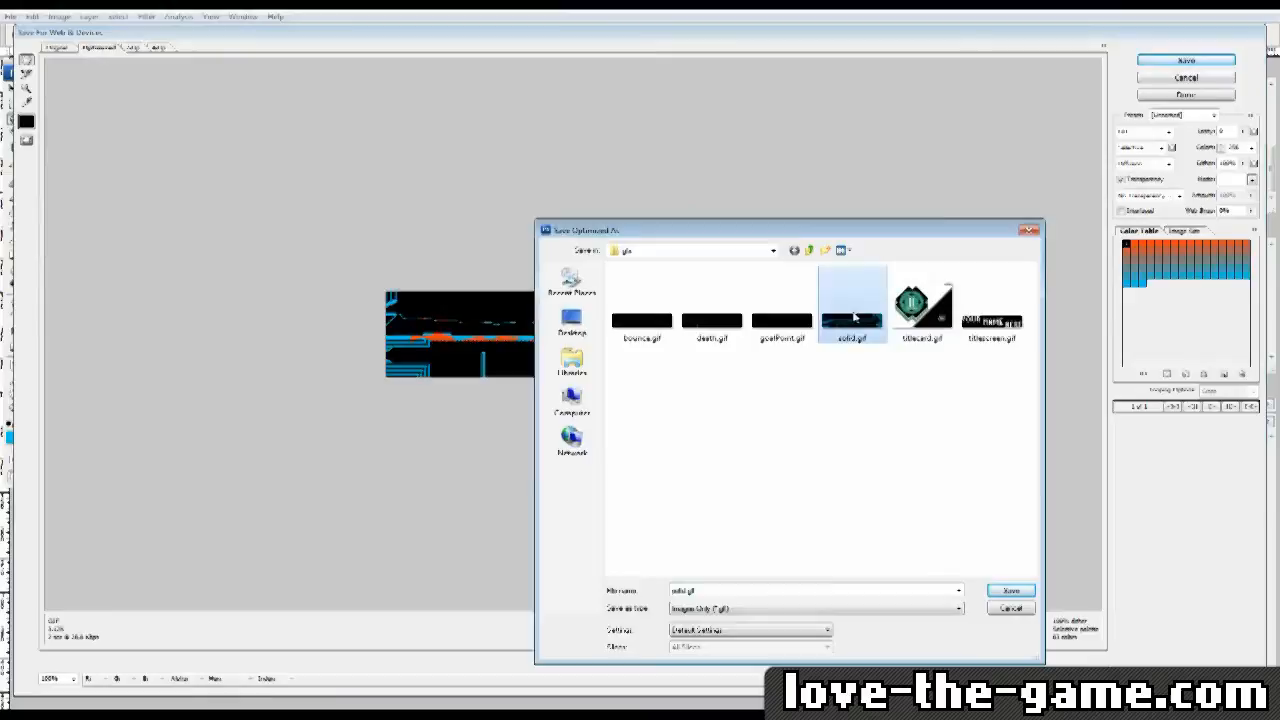
pyautogui.click(782, 300)
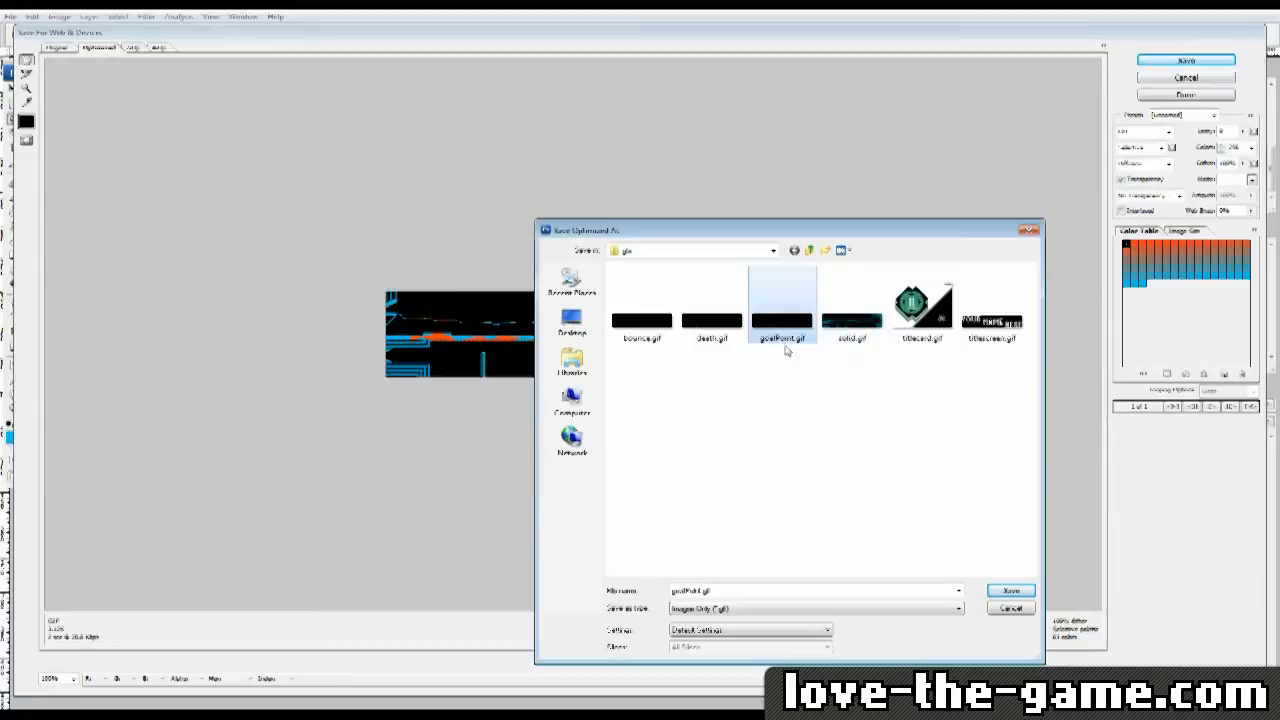
pyautogui.click(711, 305)
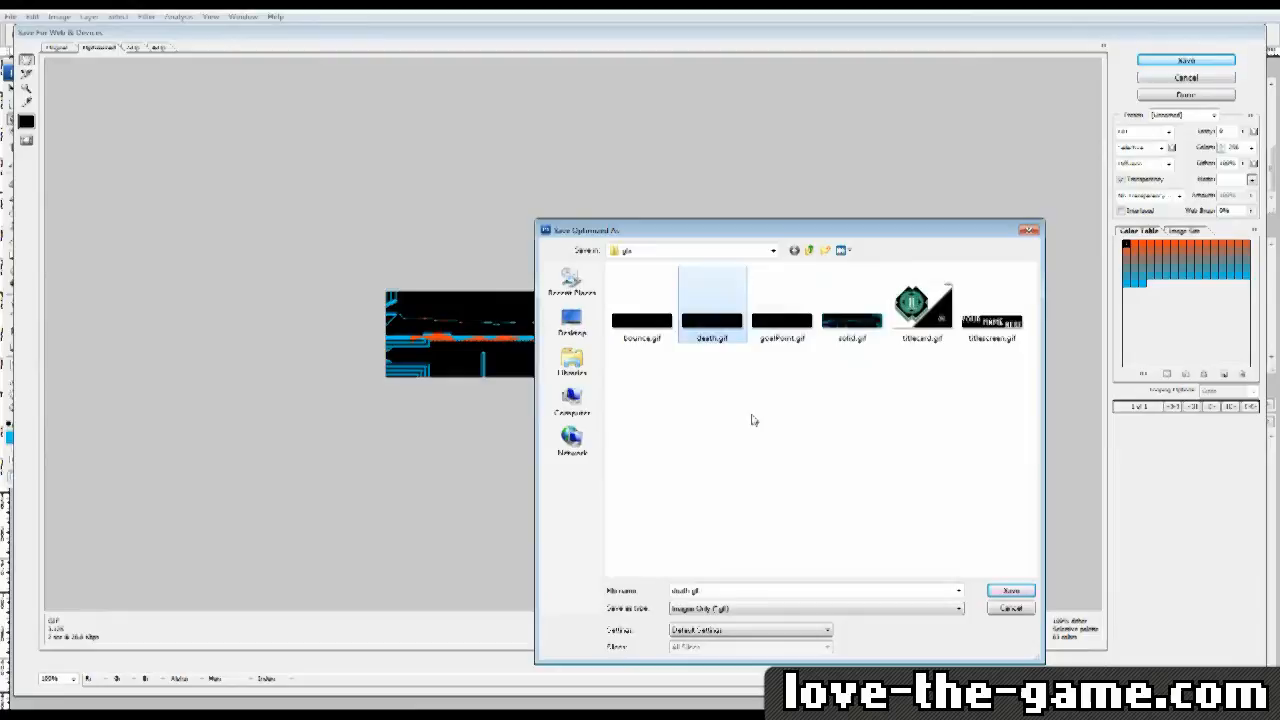